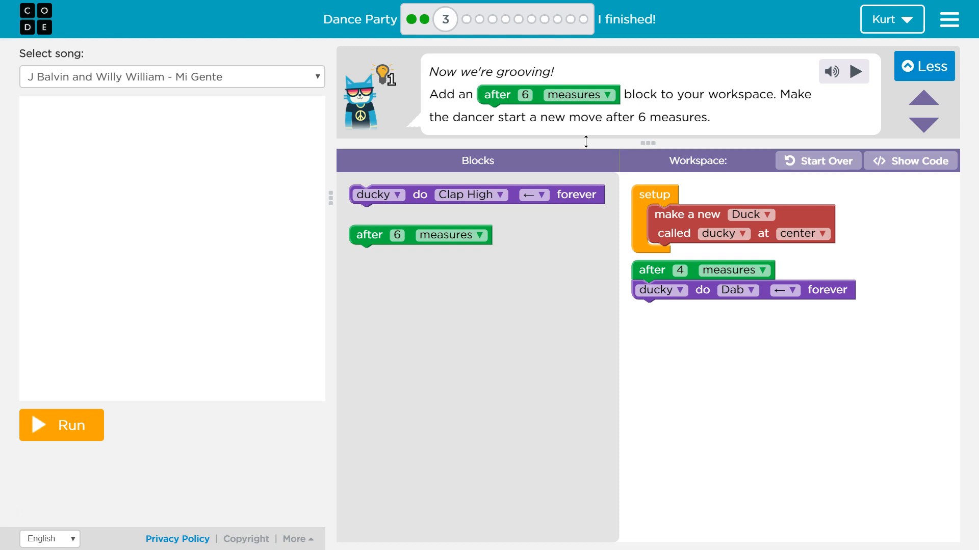
pyautogui.moveTo(206, 102)
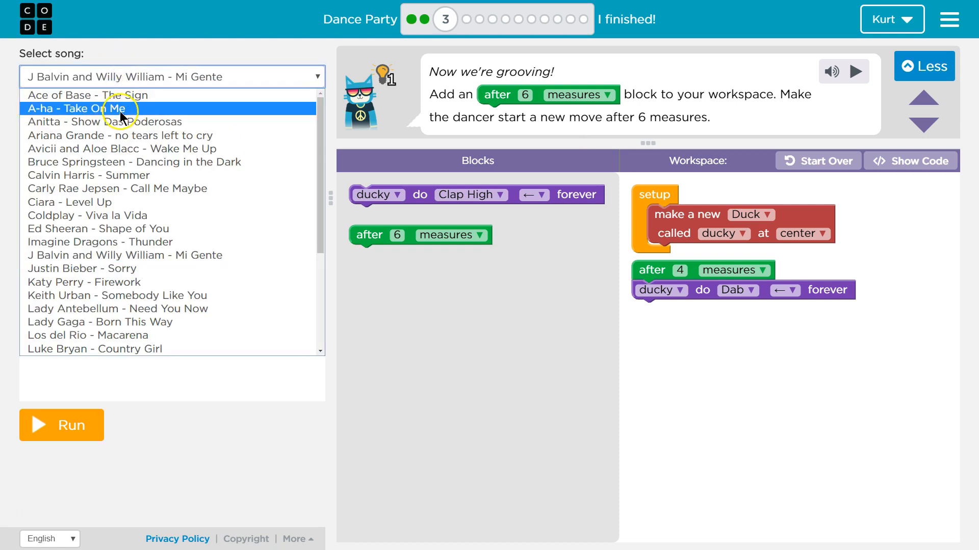
# Step: Keep the current song, then run and reset the dance before and after adding 'after 6 measures'
pyautogui.click(156, 277)
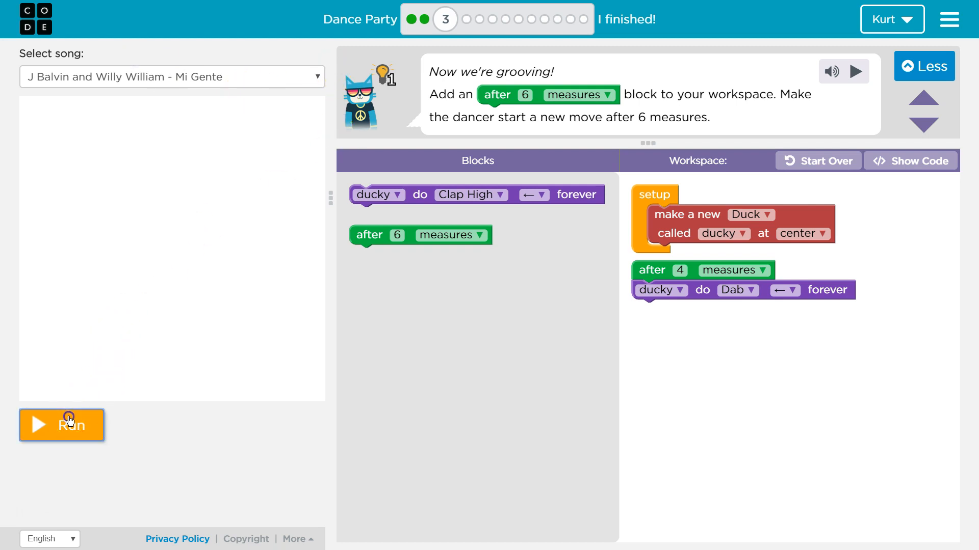
pyautogui.click(61, 425)
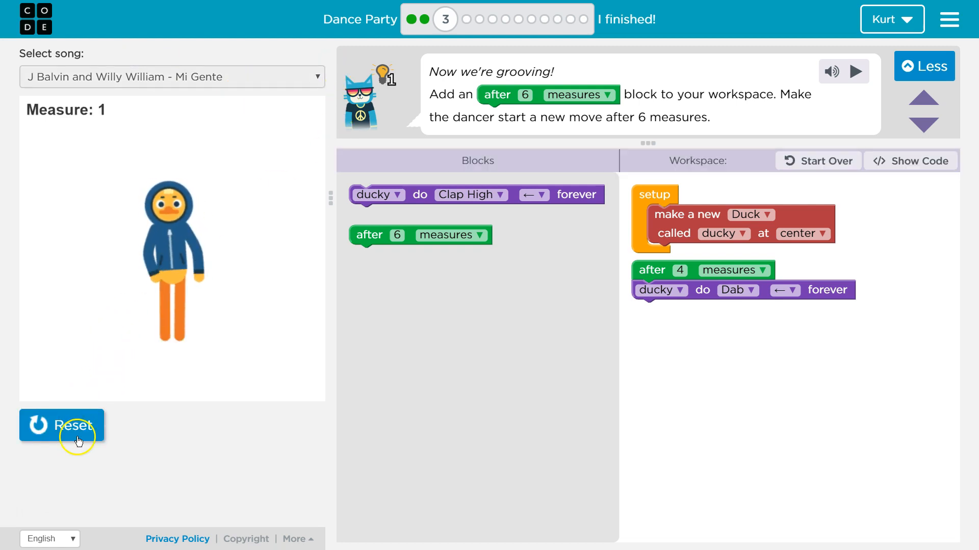
pyautogui.click(61, 426)
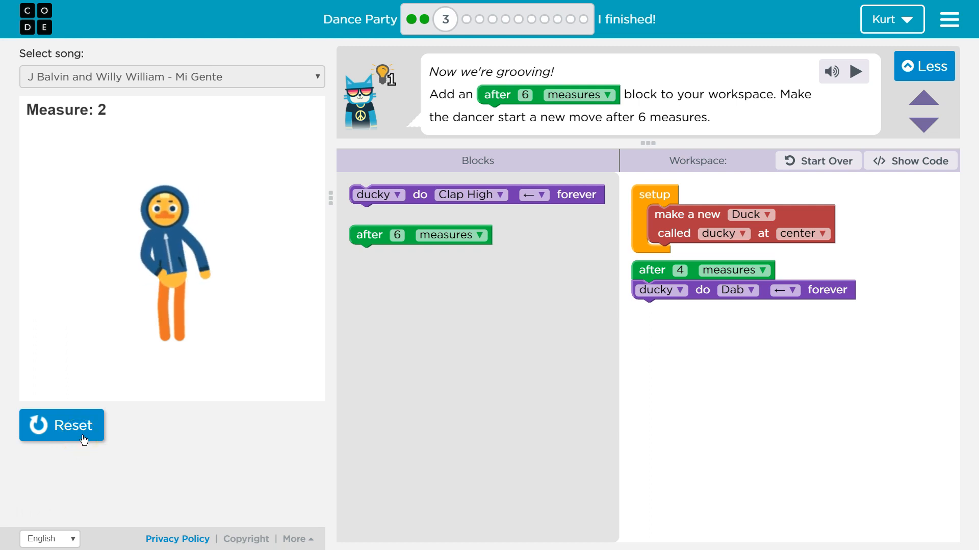
pyautogui.click(61, 425)
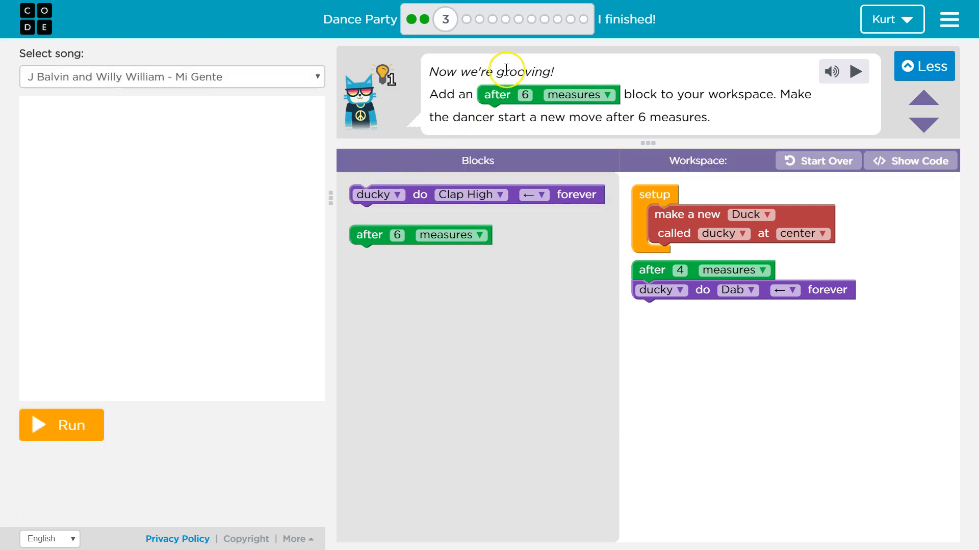
pyautogui.moveTo(552, 91)
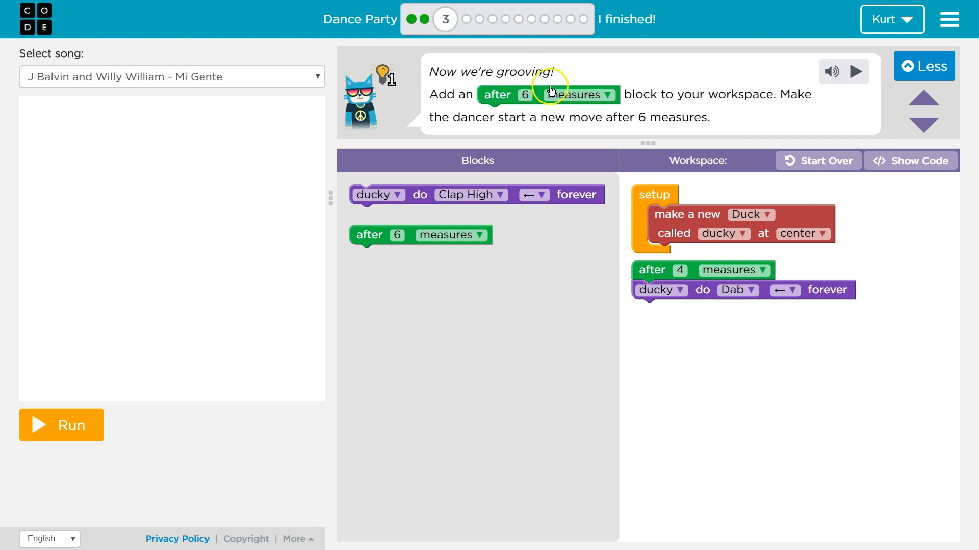
pyautogui.moveTo(584, 116)
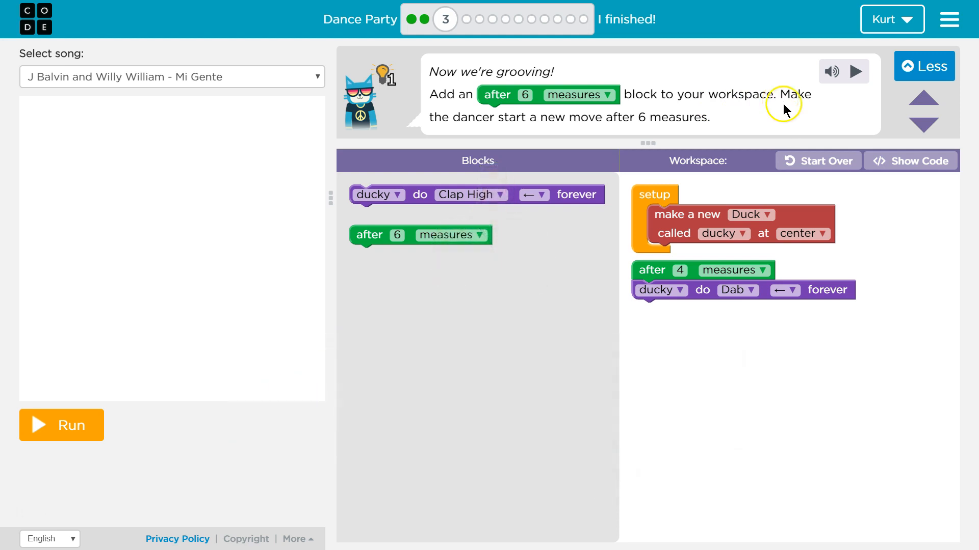
pyautogui.moveTo(390, 251)
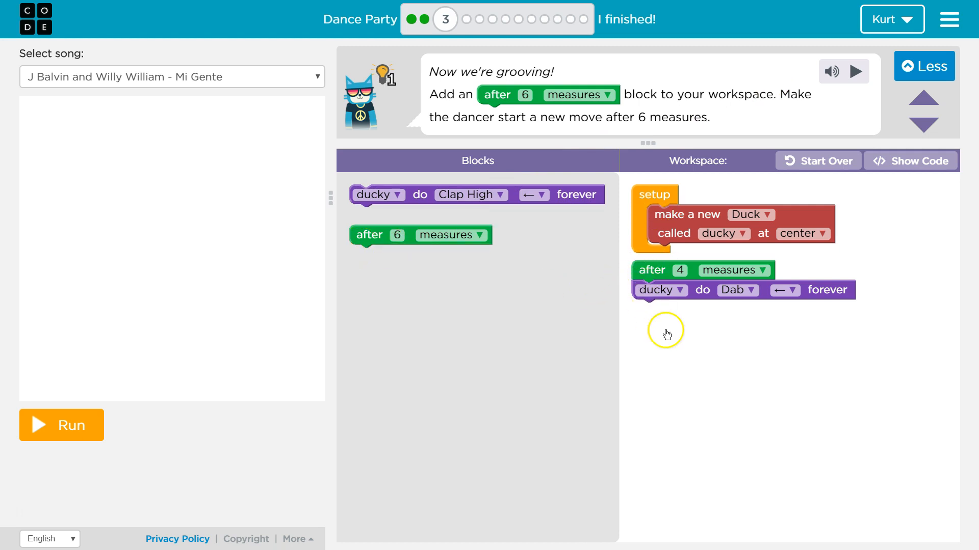
pyautogui.moveTo(440, 172)
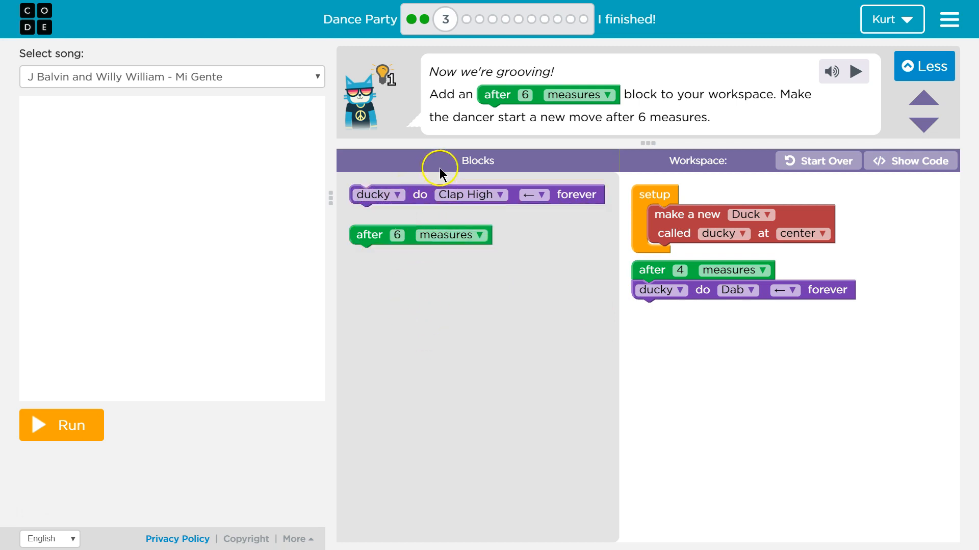
pyautogui.moveTo(409, 203)
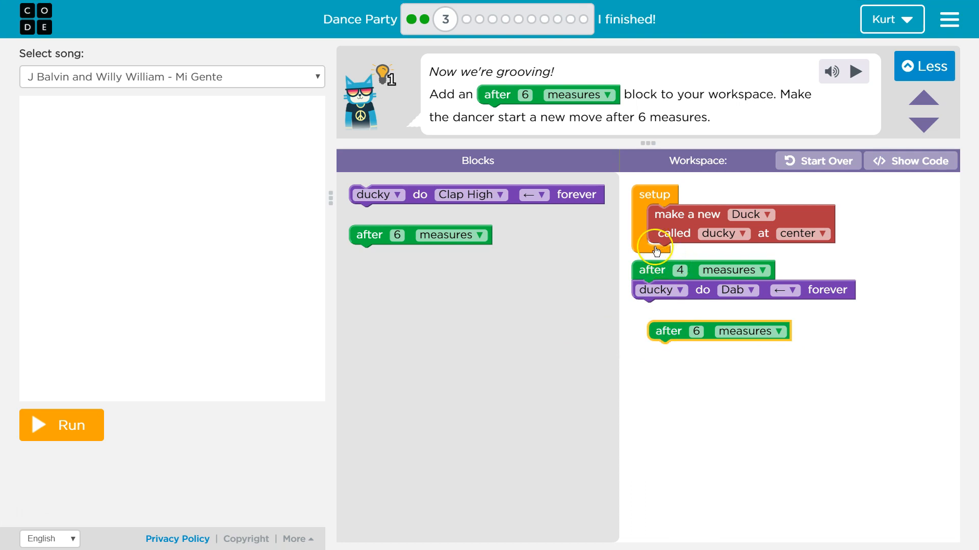
pyautogui.moveTo(695, 289)
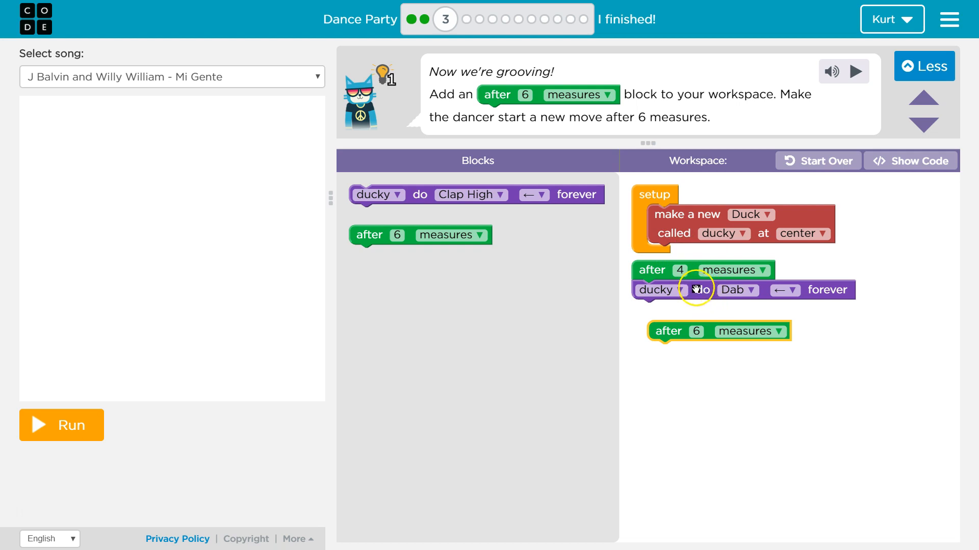
pyautogui.click(62, 425)
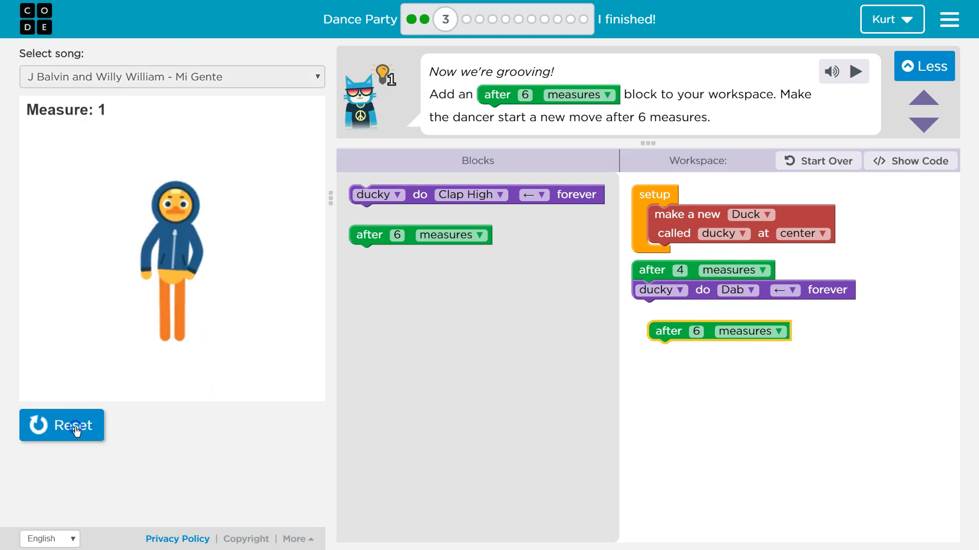
pyautogui.click(61, 425)
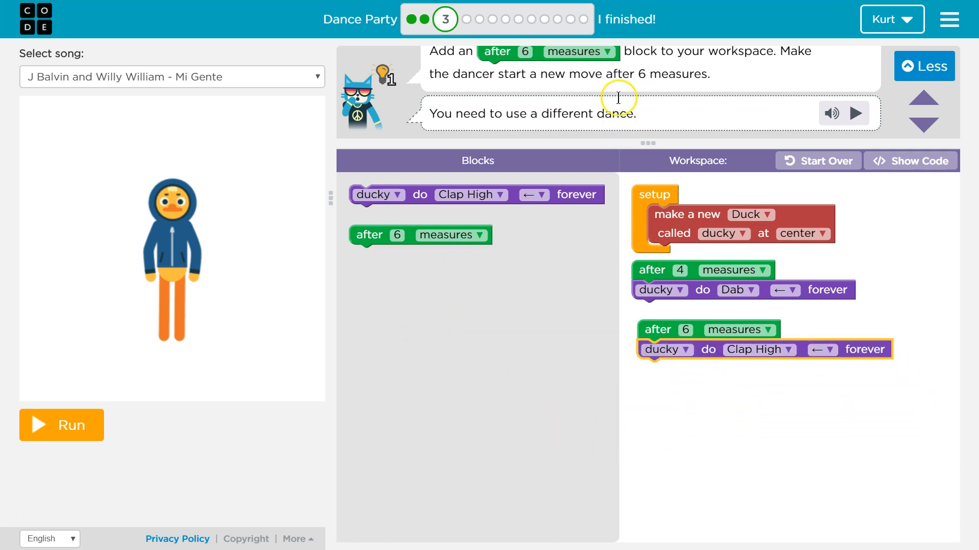
pyautogui.moveTo(753, 358)
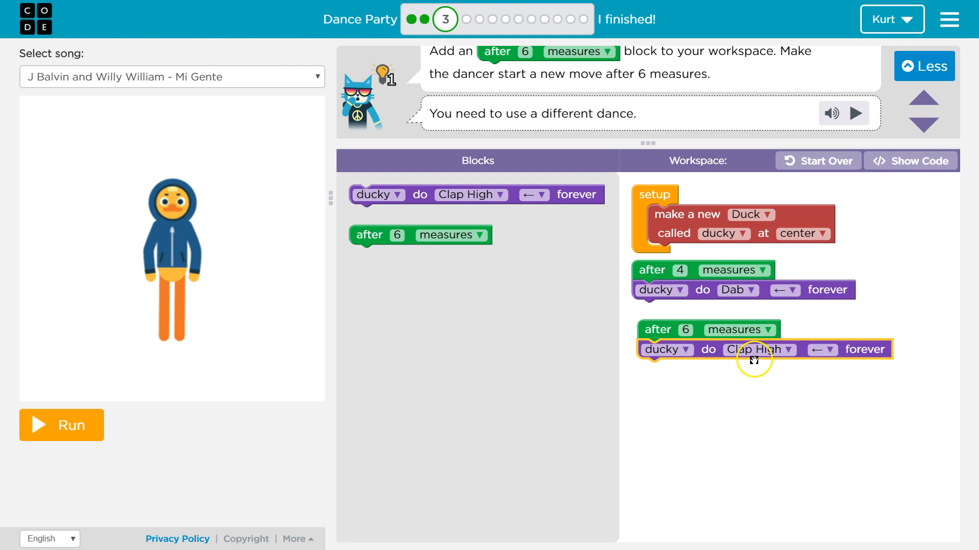
# Step: Switch ducky's move in the after 6 measures block from Clap High to Drop
pyautogui.click(759, 350)
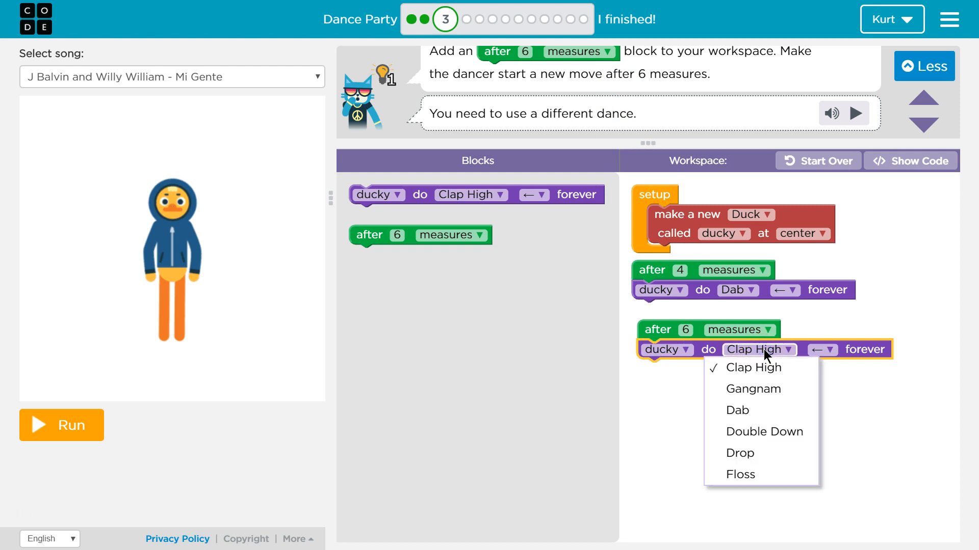
pyautogui.moveTo(740, 453)
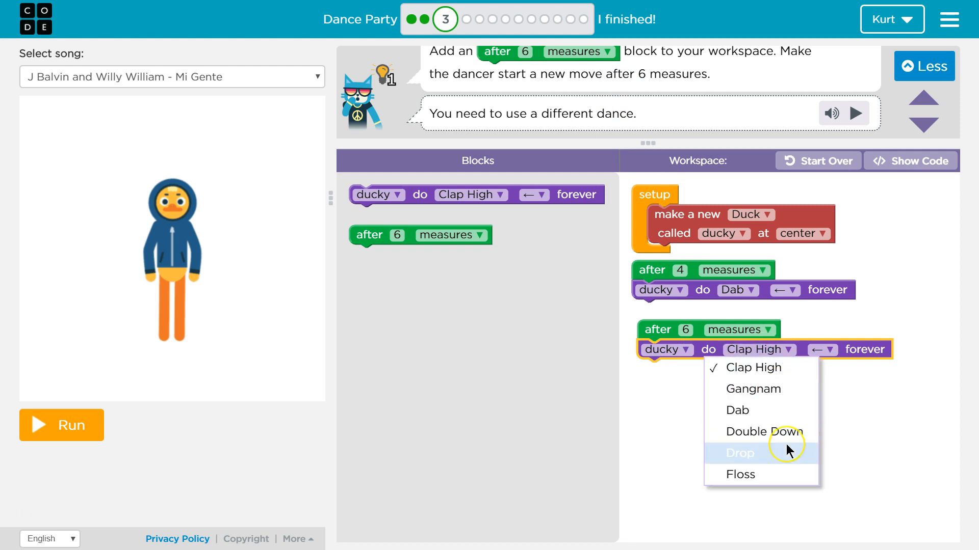
pyautogui.click(739, 454)
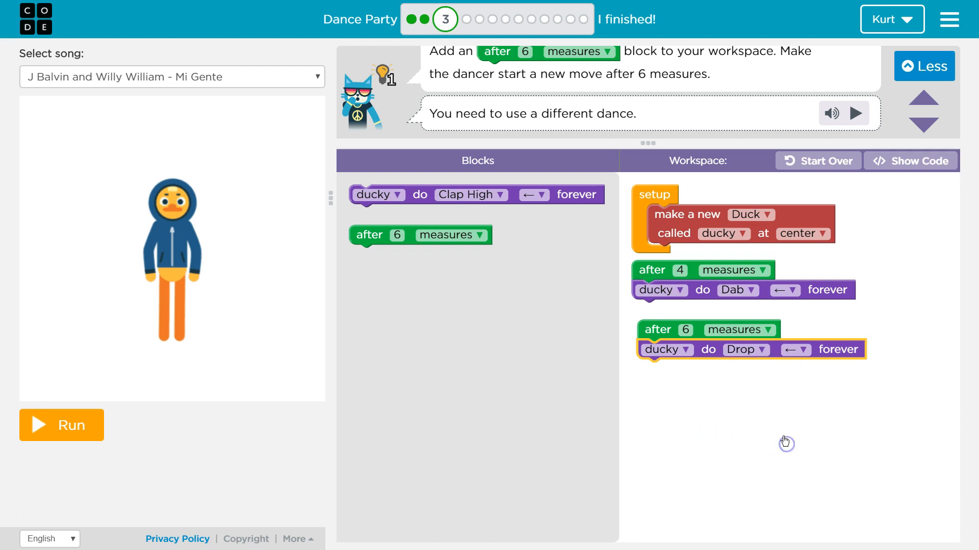
pyautogui.moveTo(722, 259)
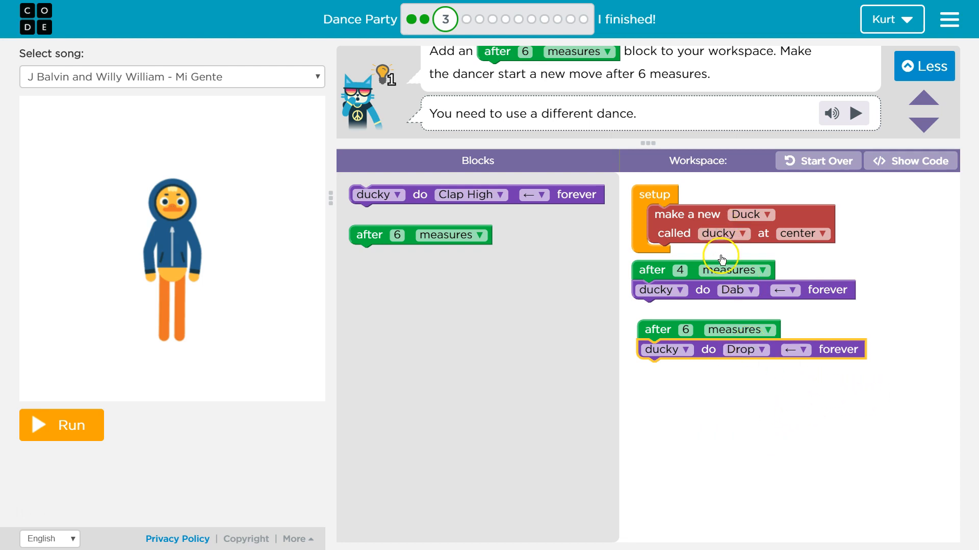
pyautogui.moveTo(306, 421)
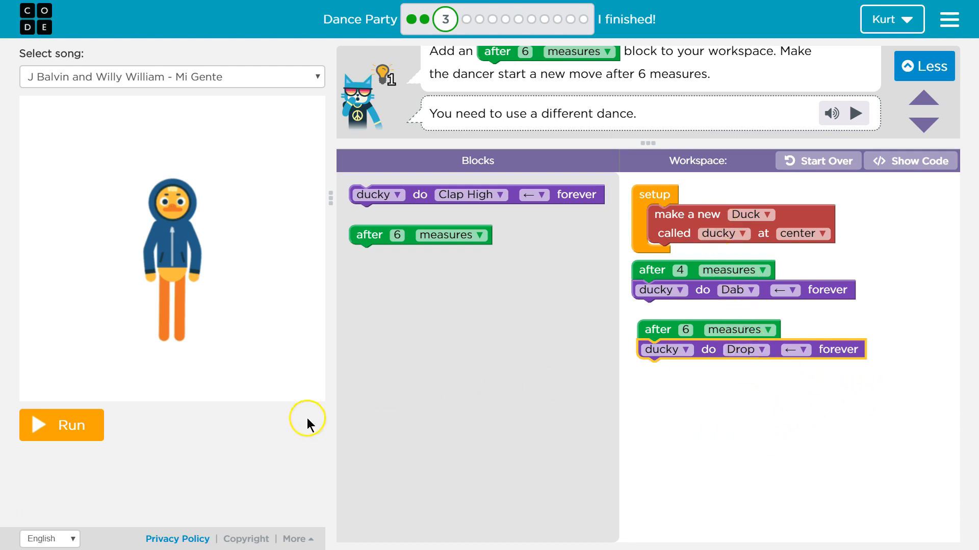
# Step: Run the routine with ducky doing Drop, then reset the stage
pyautogui.click(62, 425)
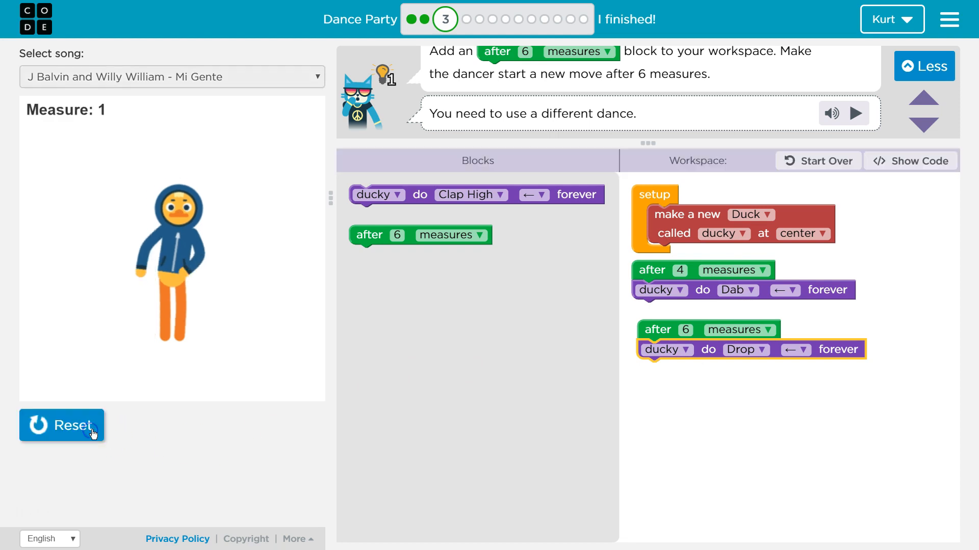
pyautogui.click(61, 425)
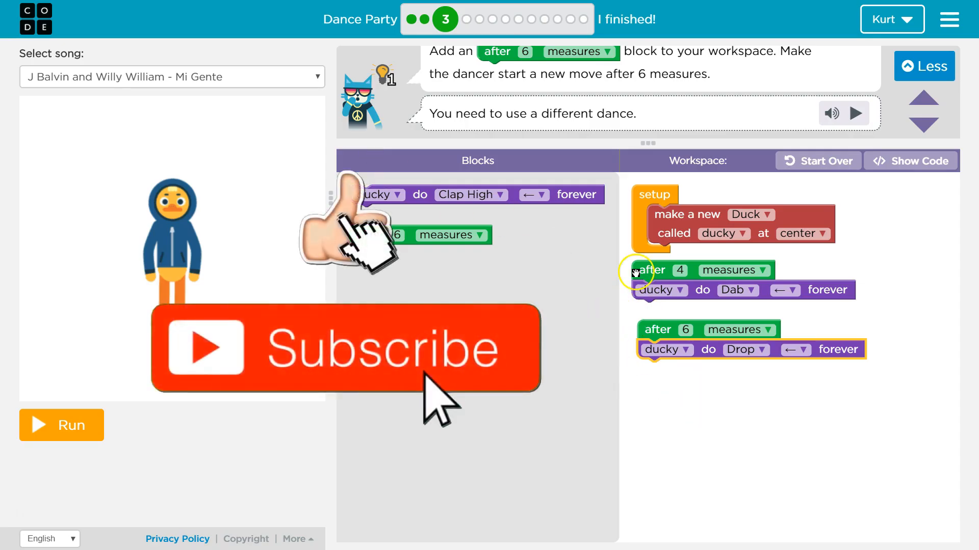
pyautogui.moveTo(392, 325)
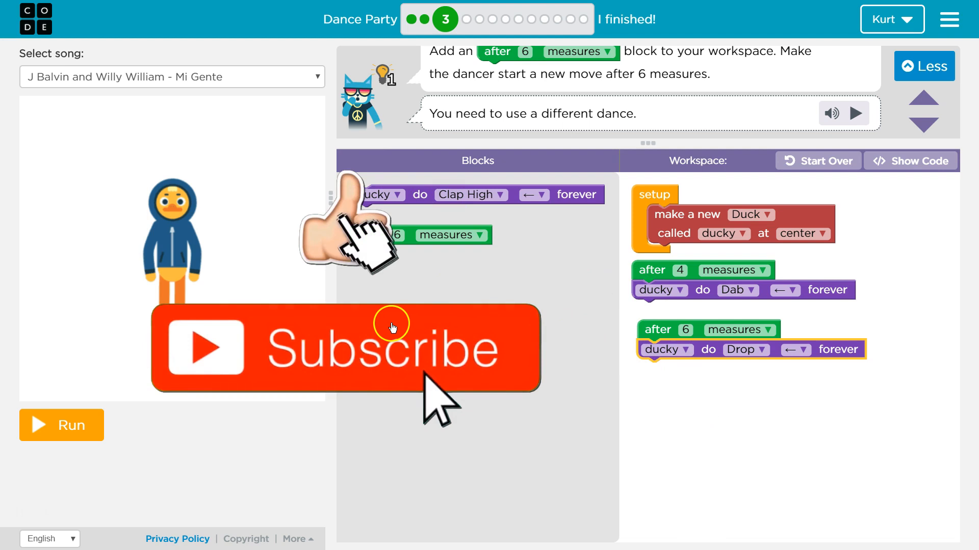